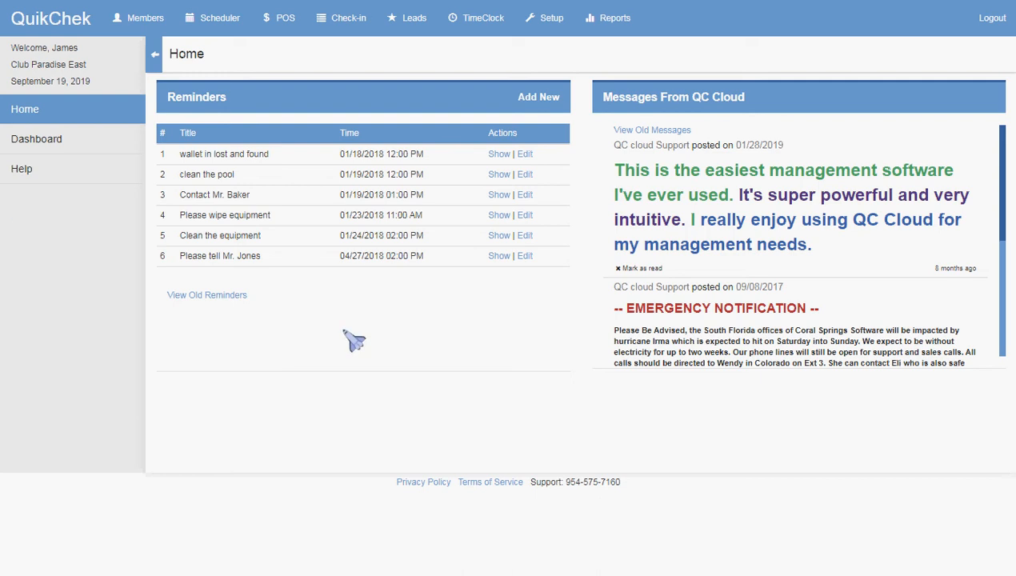
pyautogui.moveTo(614, 18)
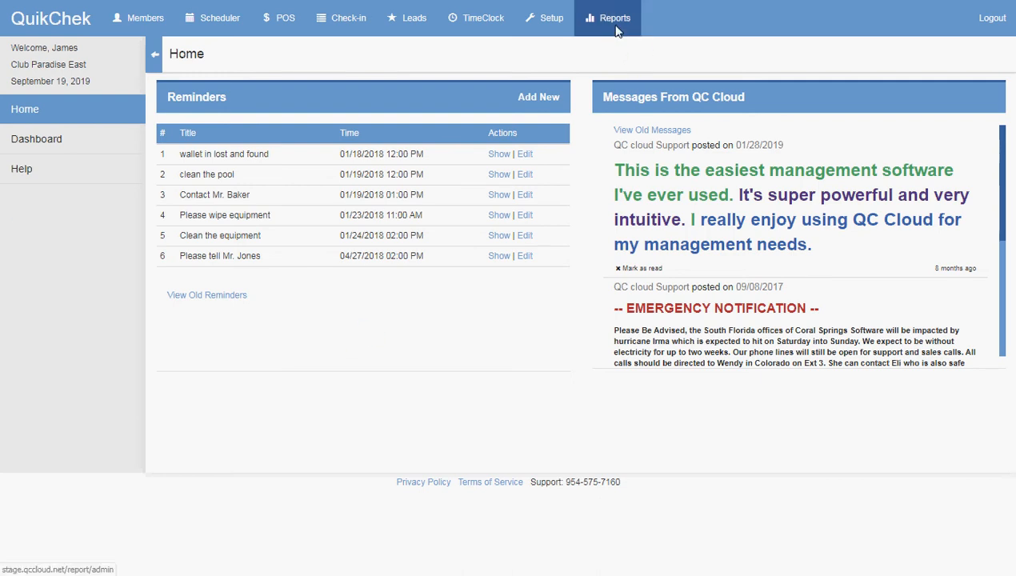
# Show the Point Of Sale report list in the Reports area
pyautogui.click(615, 18)
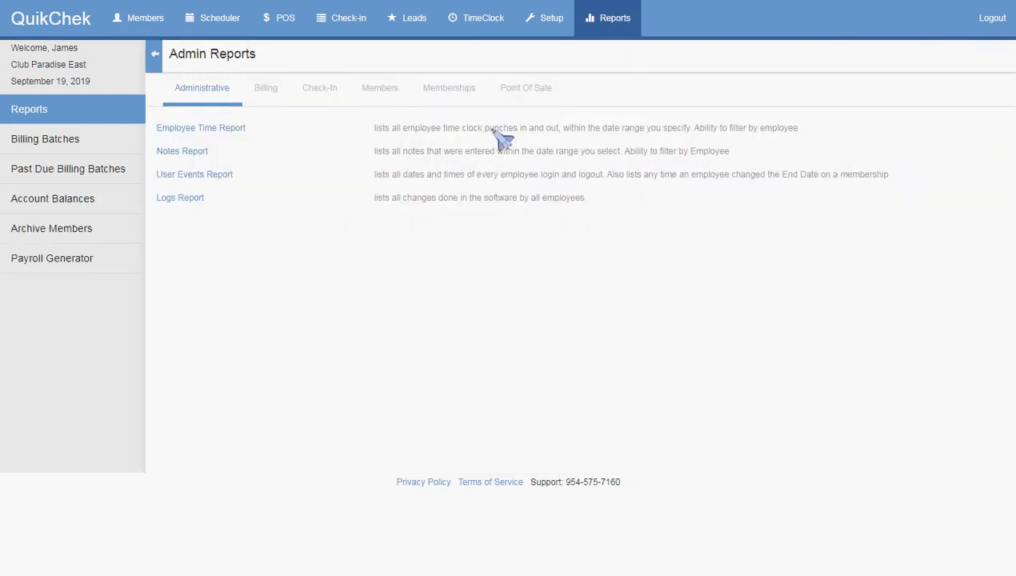
pyautogui.click(525, 86)
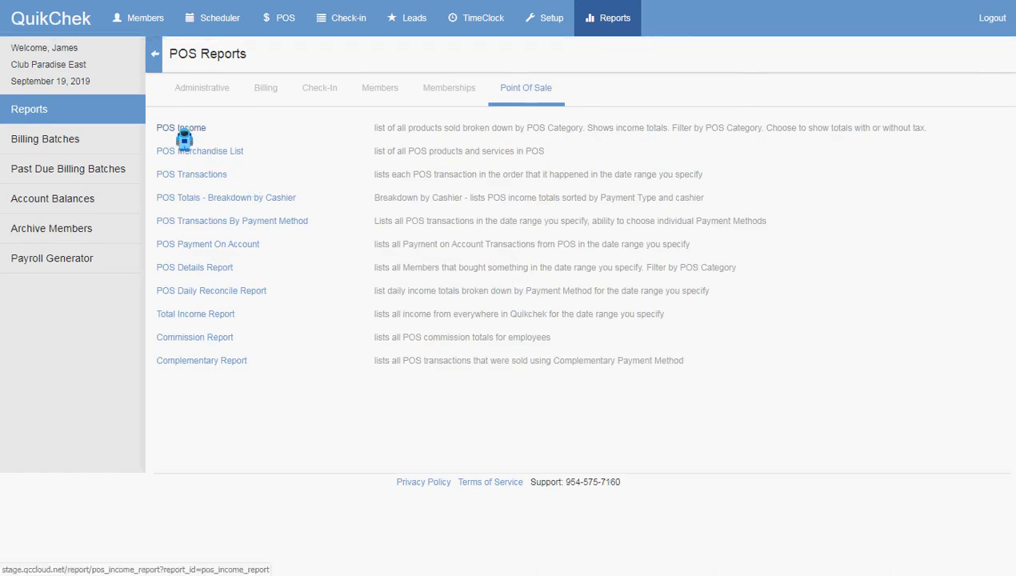
# In POS Merchandise List options, clear categories with None then re-check all with All
pyautogui.click(198, 150)
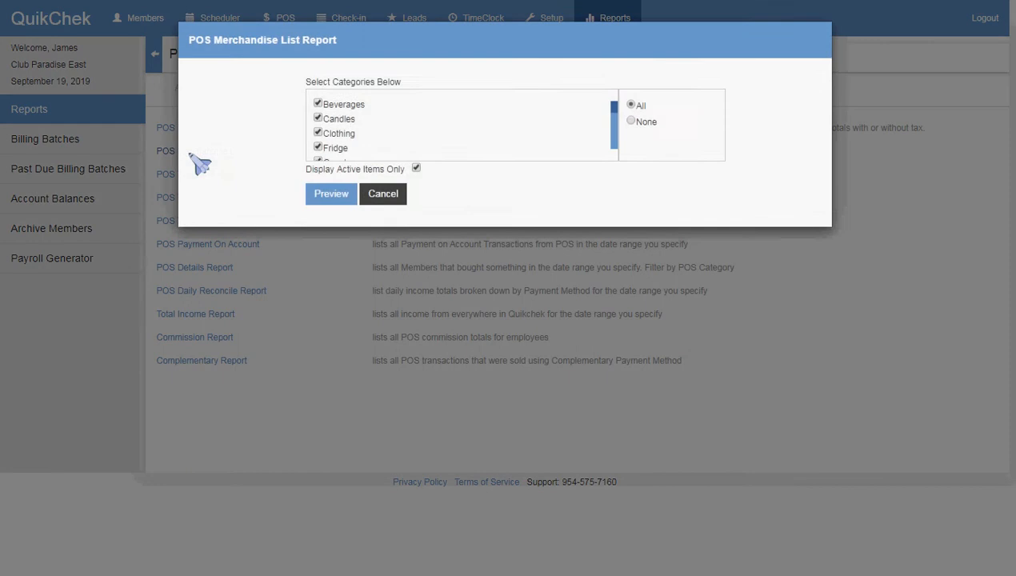
pyautogui.moveTo(589, 157)
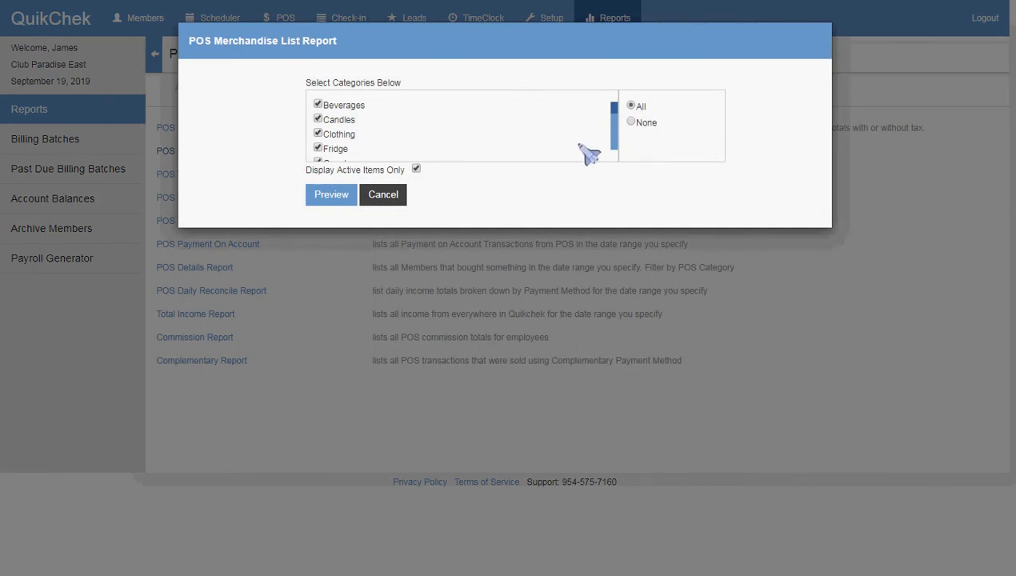
pyautogui.moveTo(659, 144)
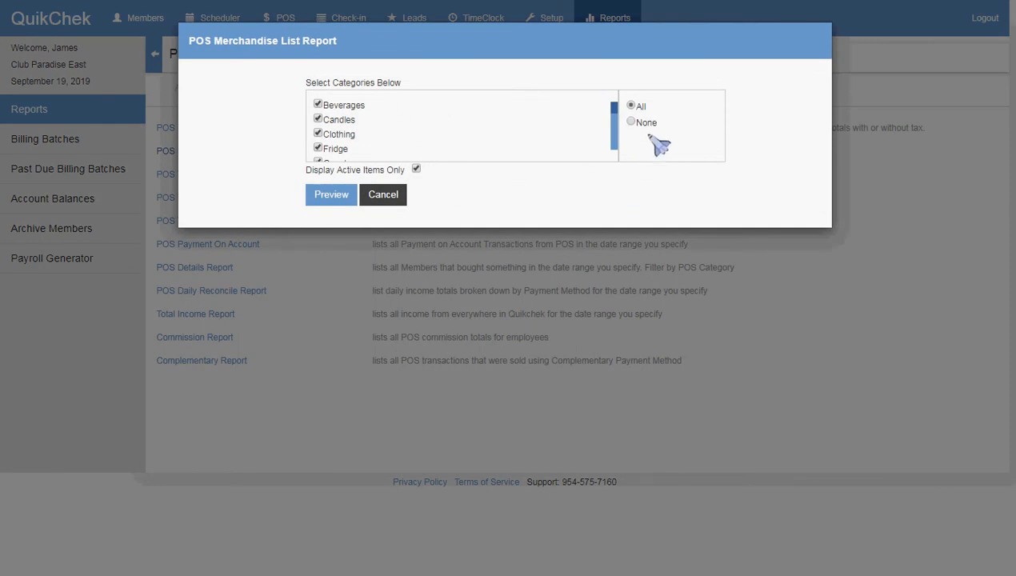
pyautogui.click(630, 122)
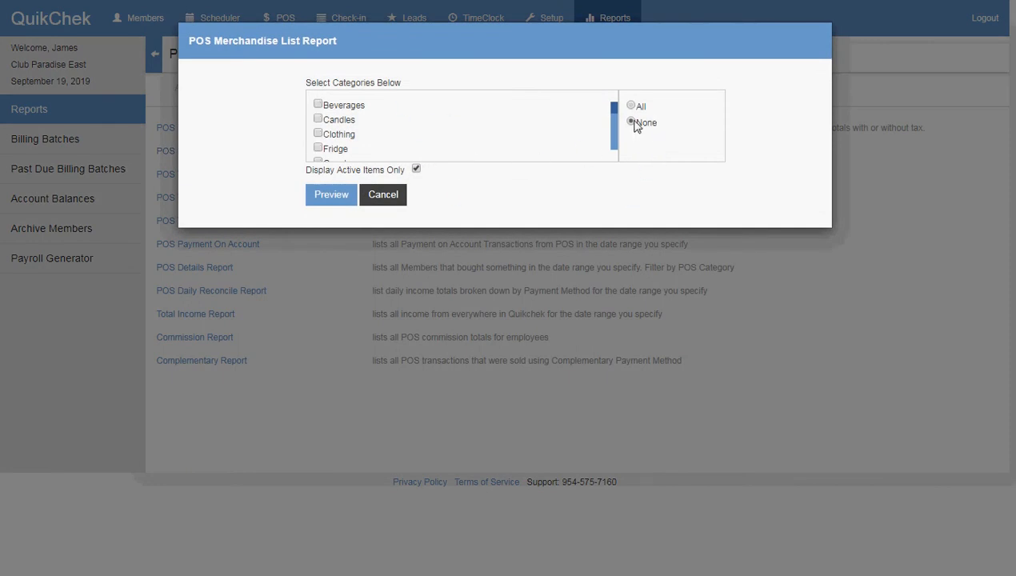
pyautogui.click(631, 106)
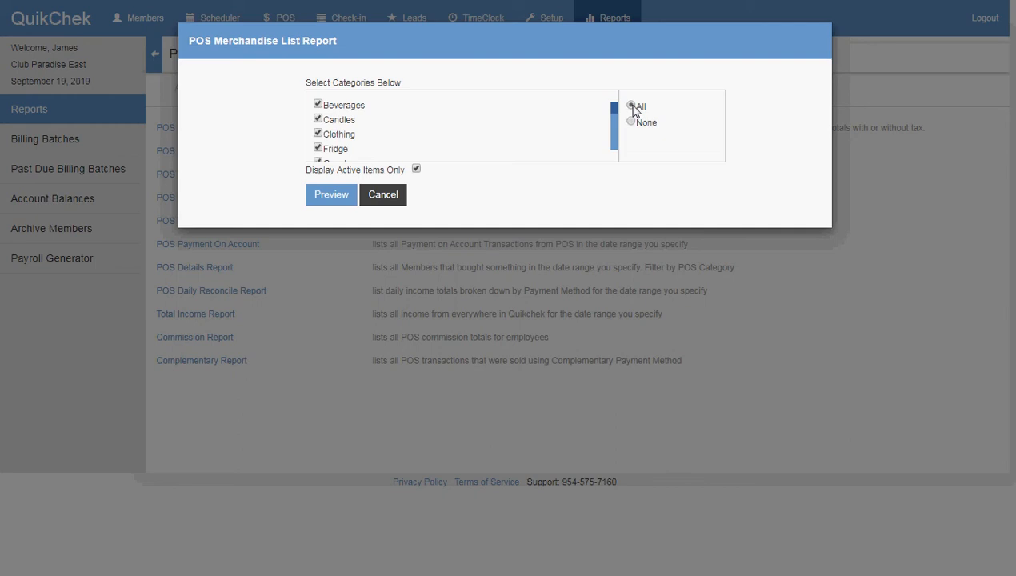
pyautogui.click(630, 106)
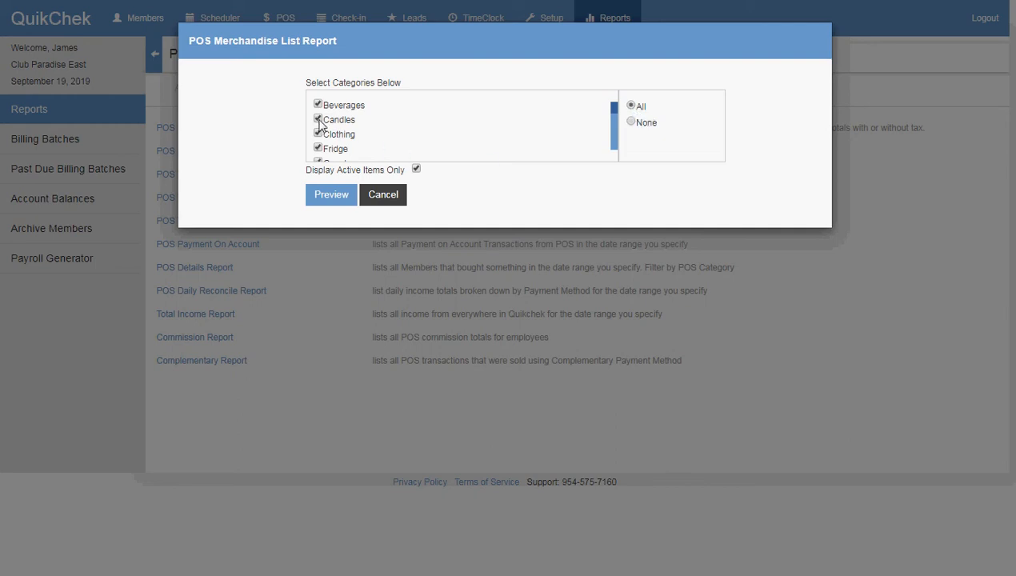
pyautogui.click(317, 119)
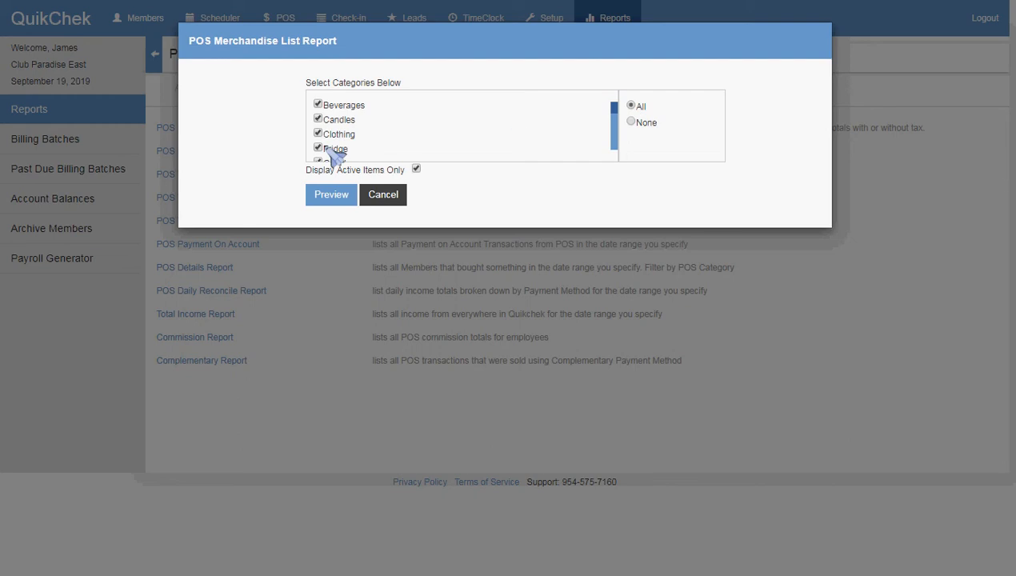
pyautogui.click(630, 122)
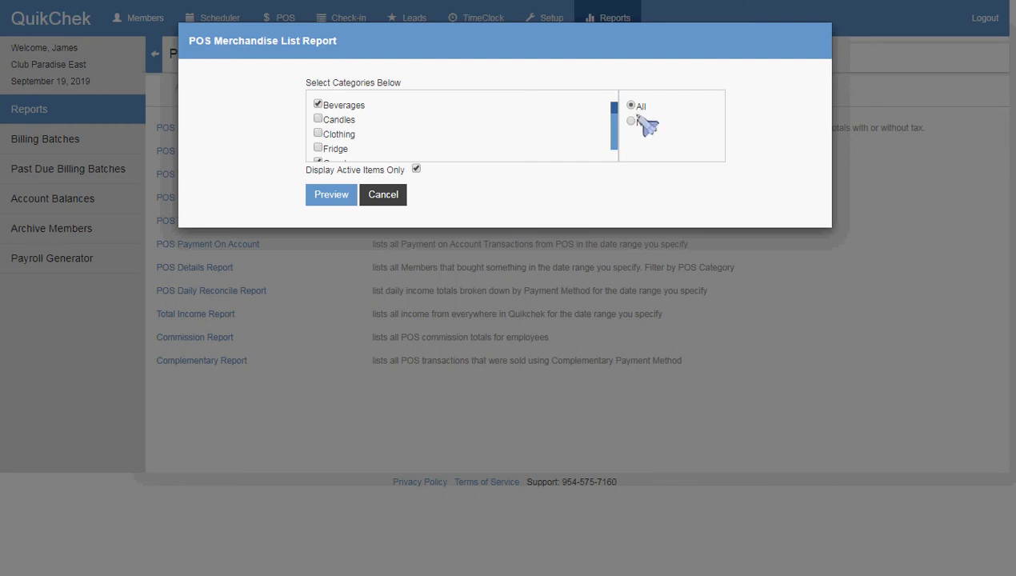
pyautogui.click(631, 105)
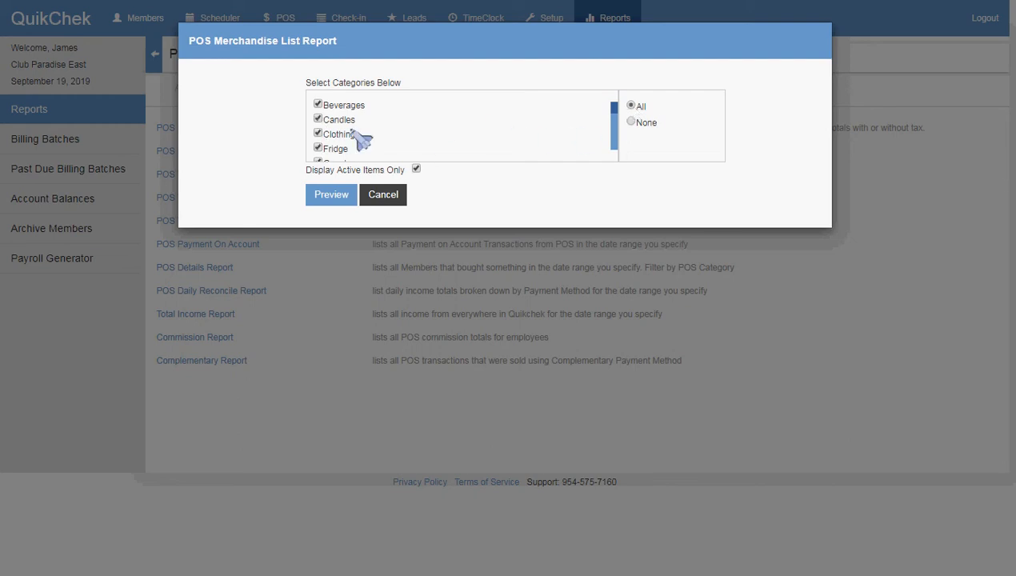
pyautogui.click(630, 122)
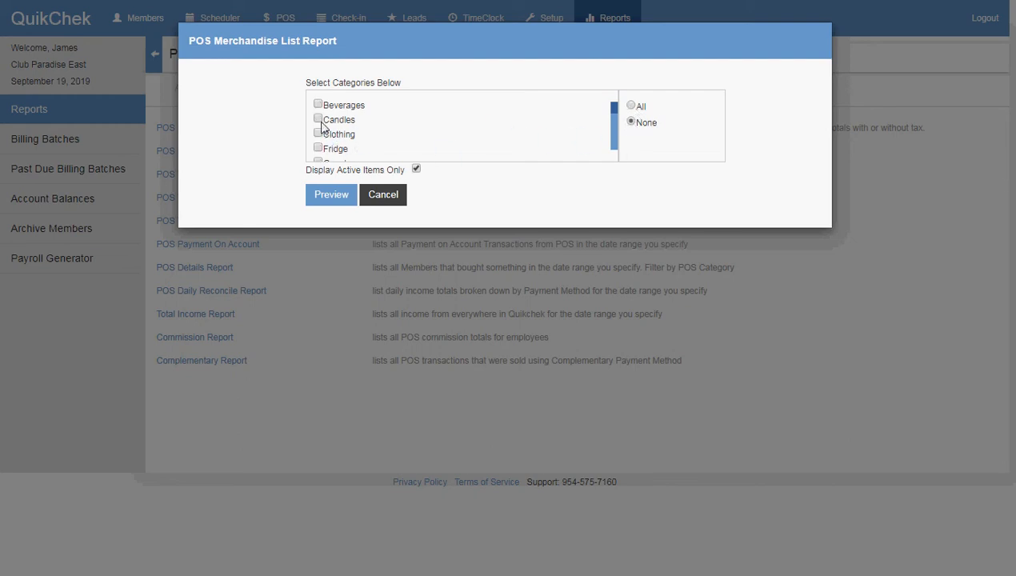
pyautogui.click(317, 119)
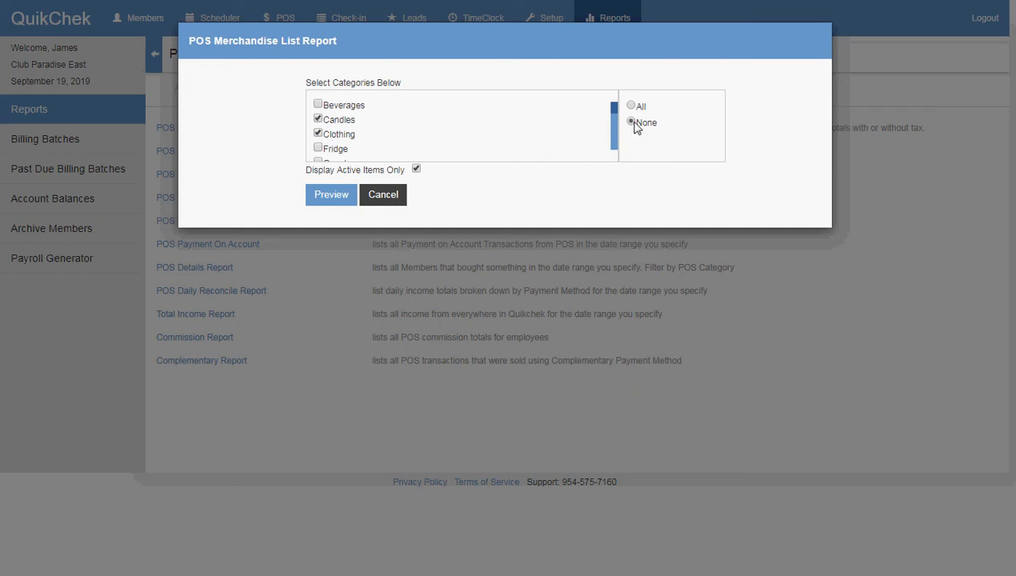
pyautogui.click(630, 122)
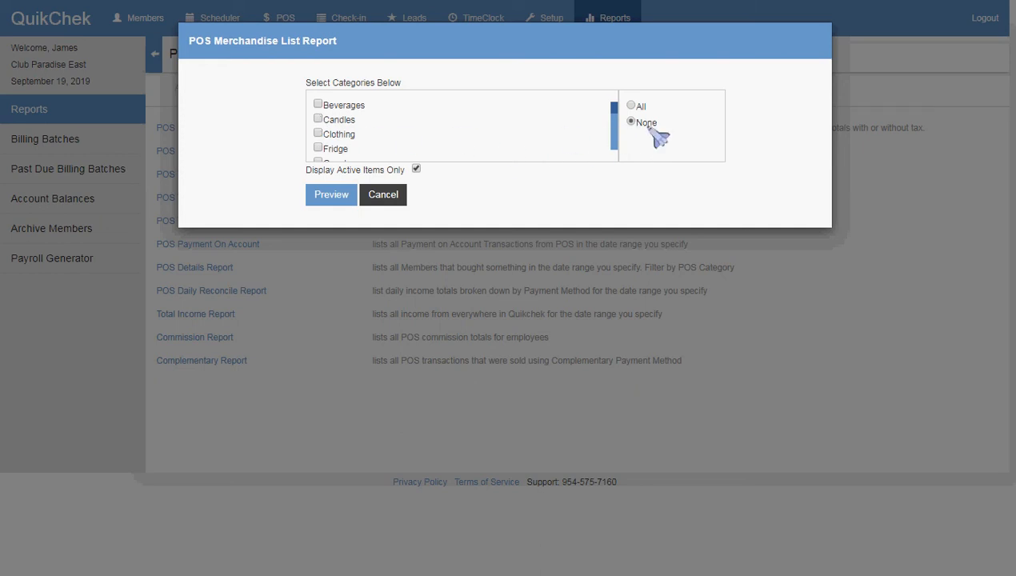
pyautogui.click(631, 106)
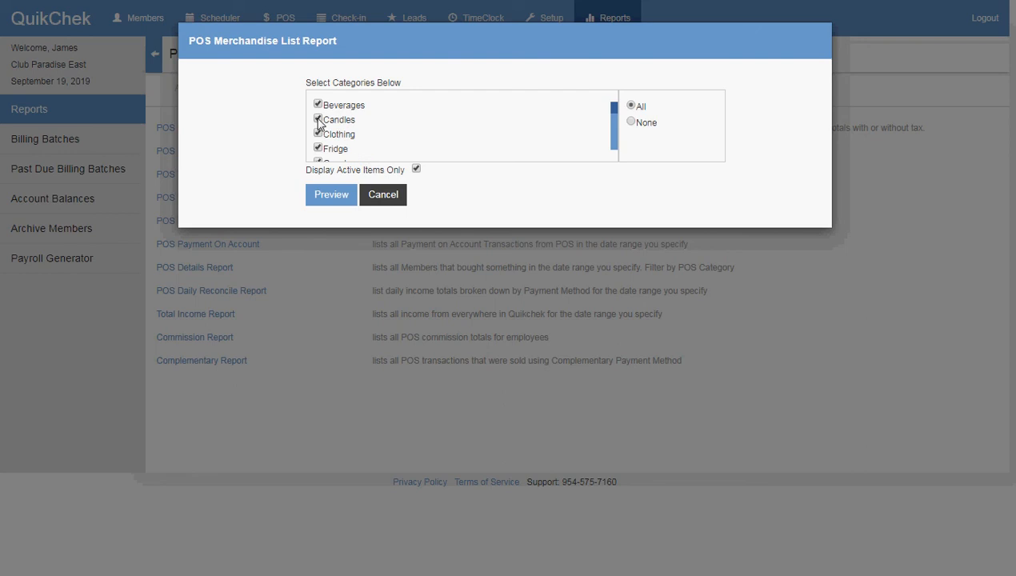
pyautogui.click(630, 122)
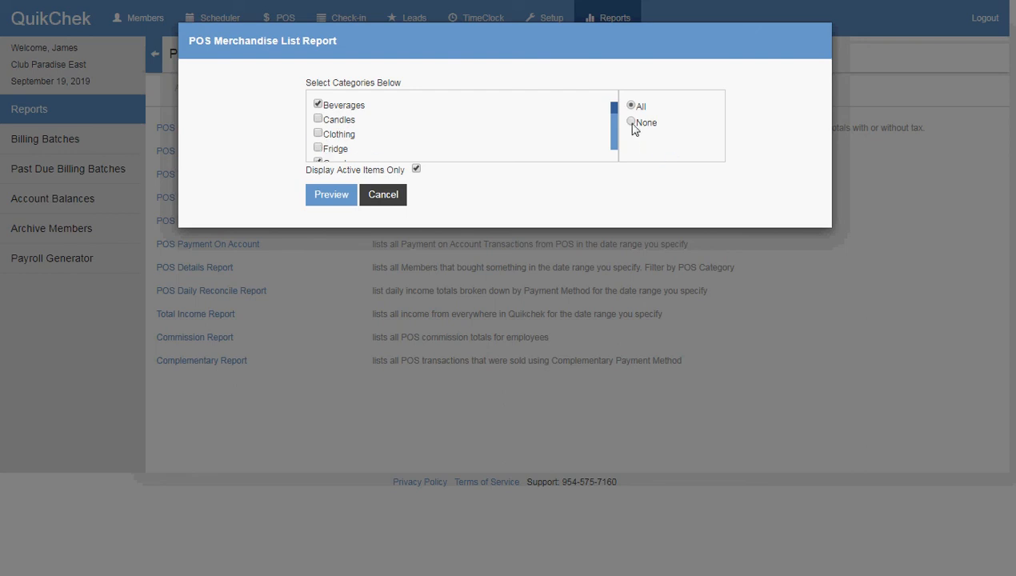
pyautogui.click(631, 121)
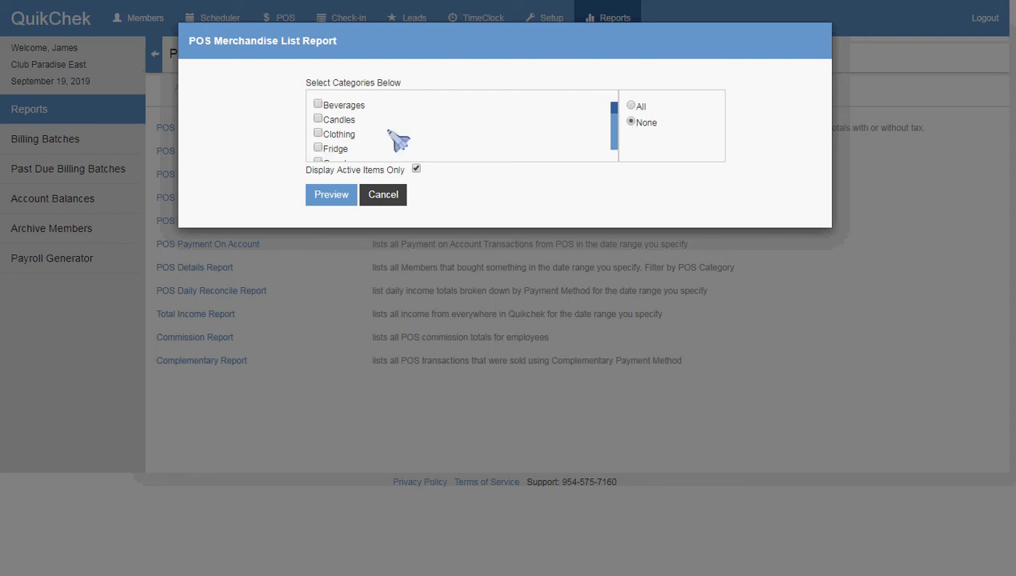
pyautogui.click(317, 118)
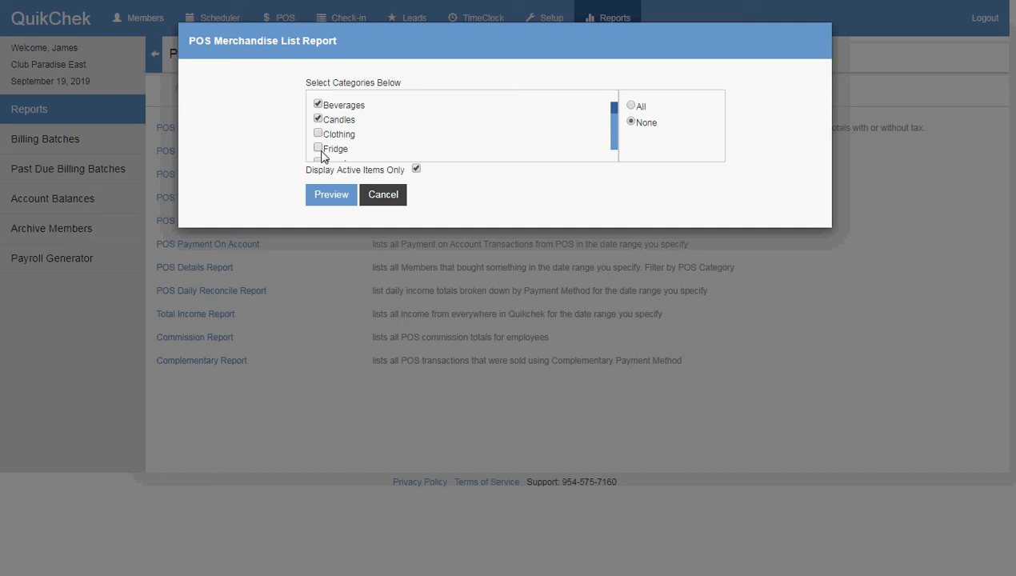
pyautogui.click(630, 106)
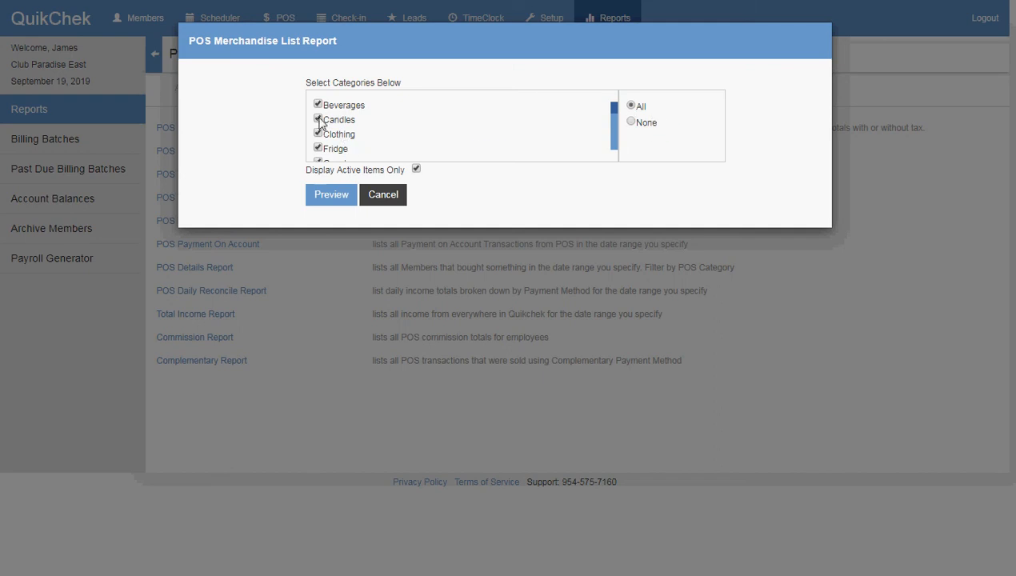
pyautogui.click(631, 122)
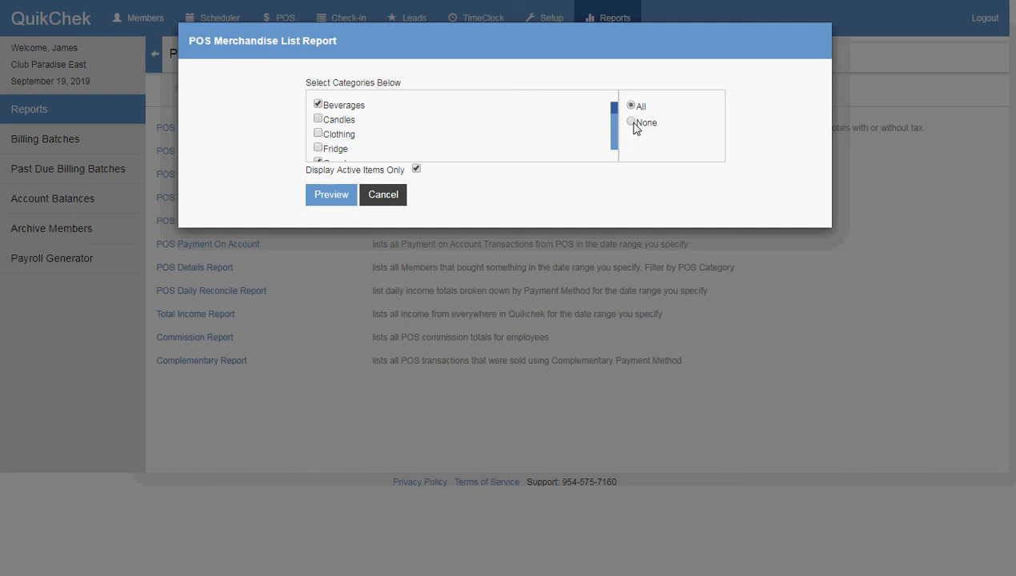
pyautogui.click(631, 121)
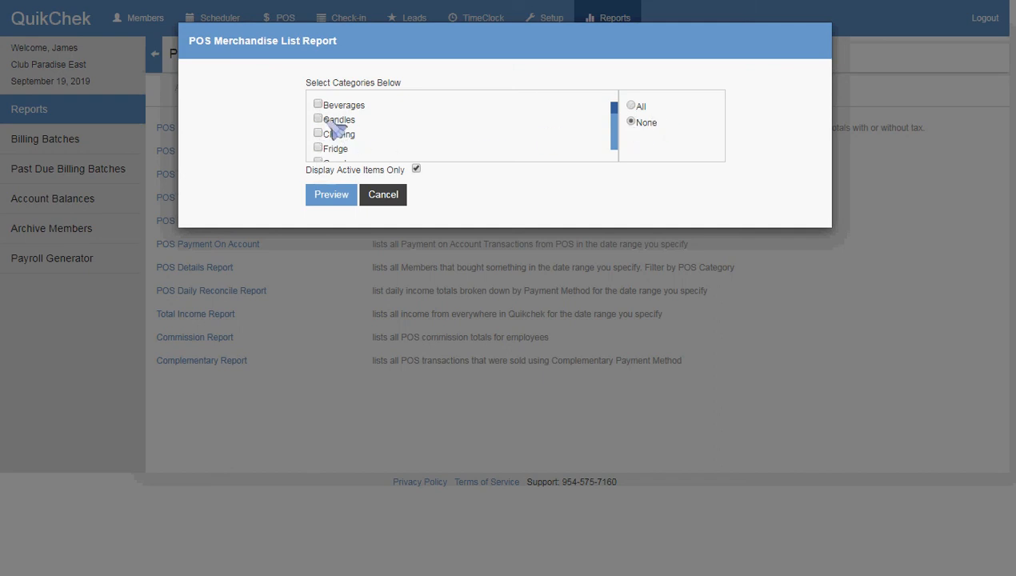
pyautogui.click(630, 105)
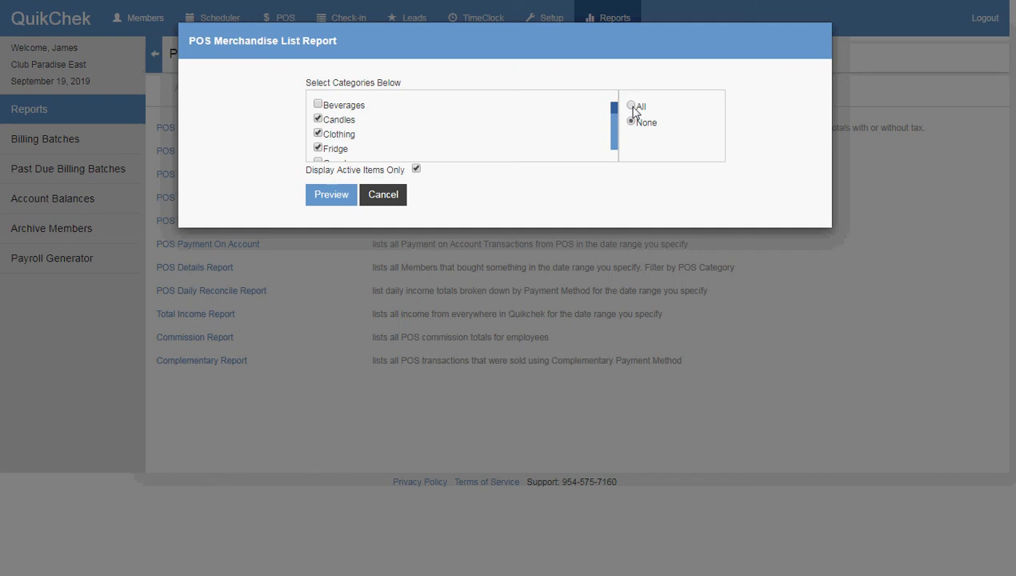
pyautogui.click(632, 107)
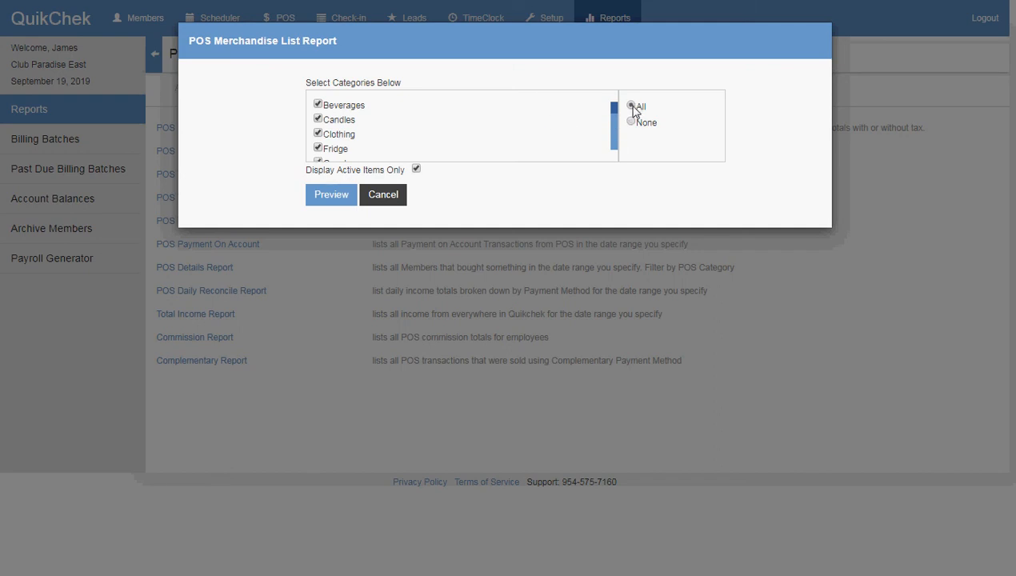